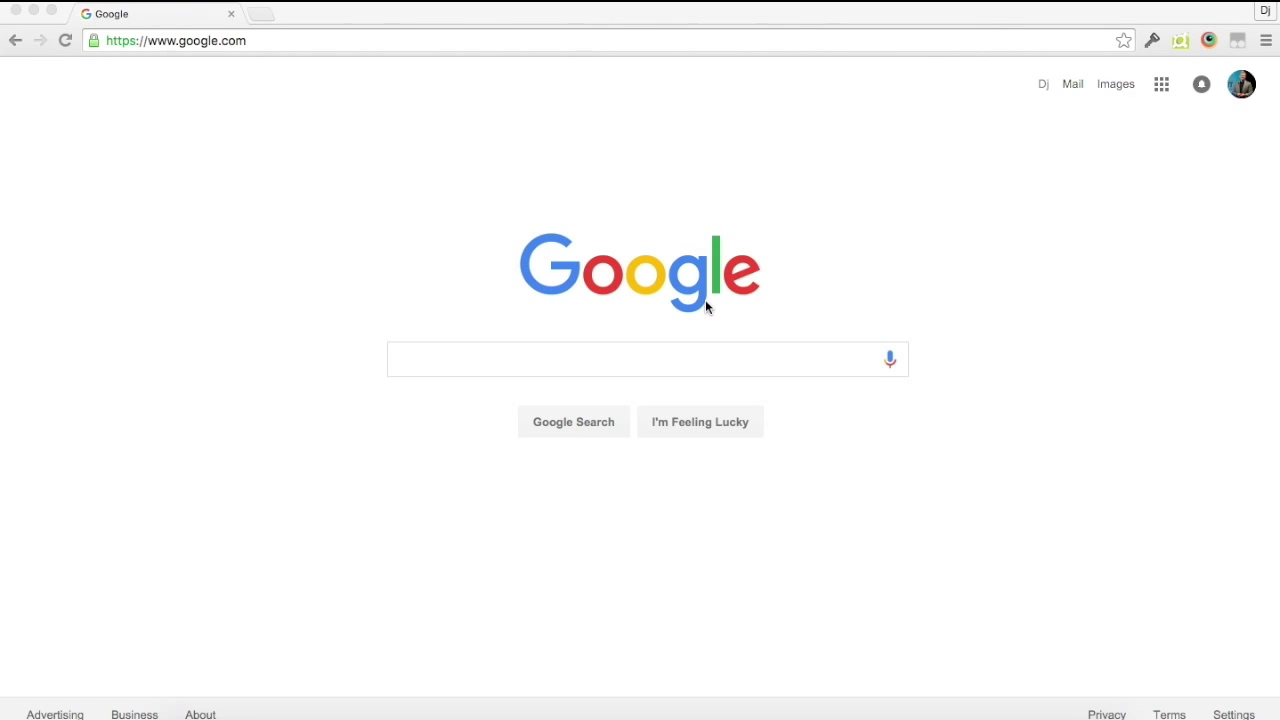
mouse_move(188, 54)
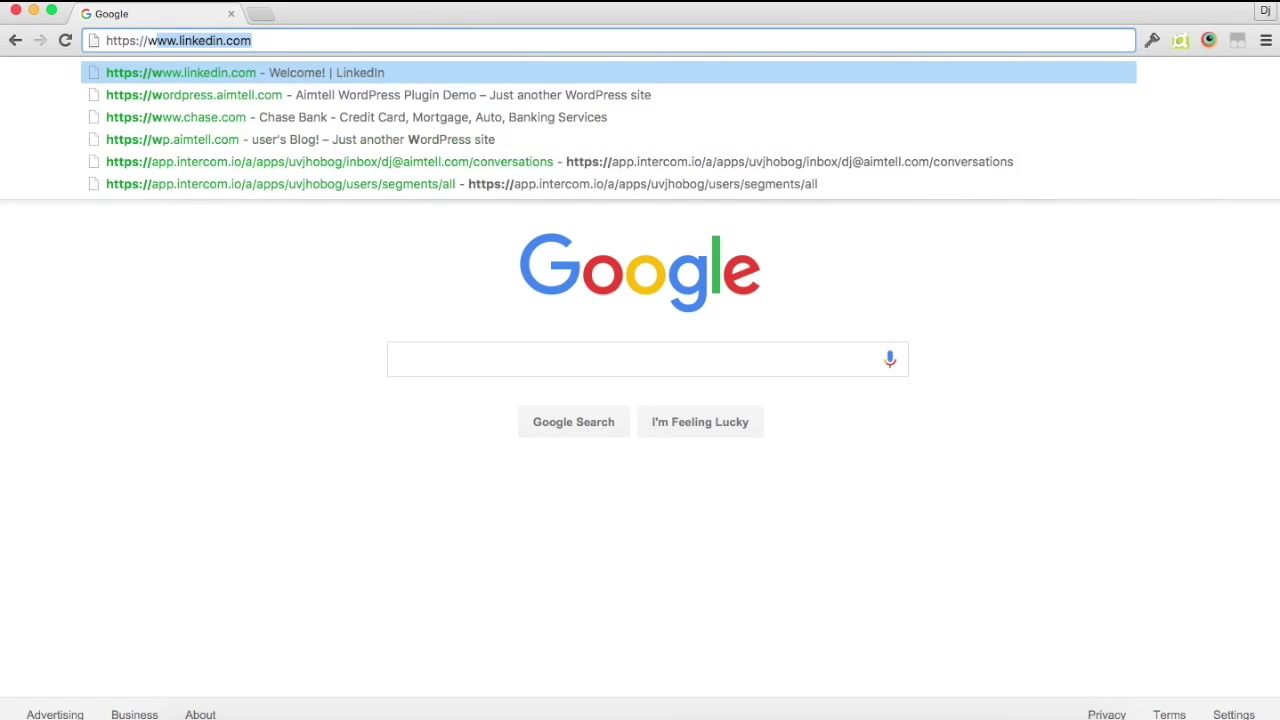
Step: Navigate to wp.aimtell.com/wp-admin to reach the blog's WordPress login page
click(172, 140)
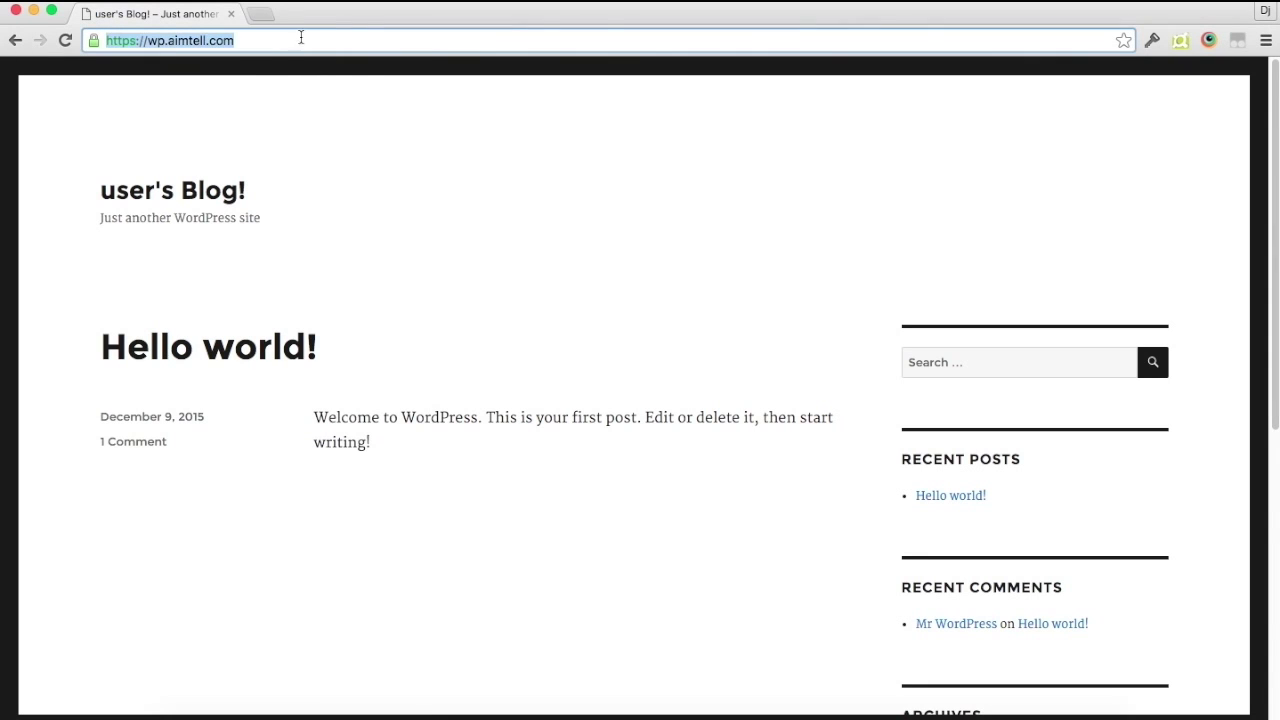
text(/wp-admin%2F&reauth=1)
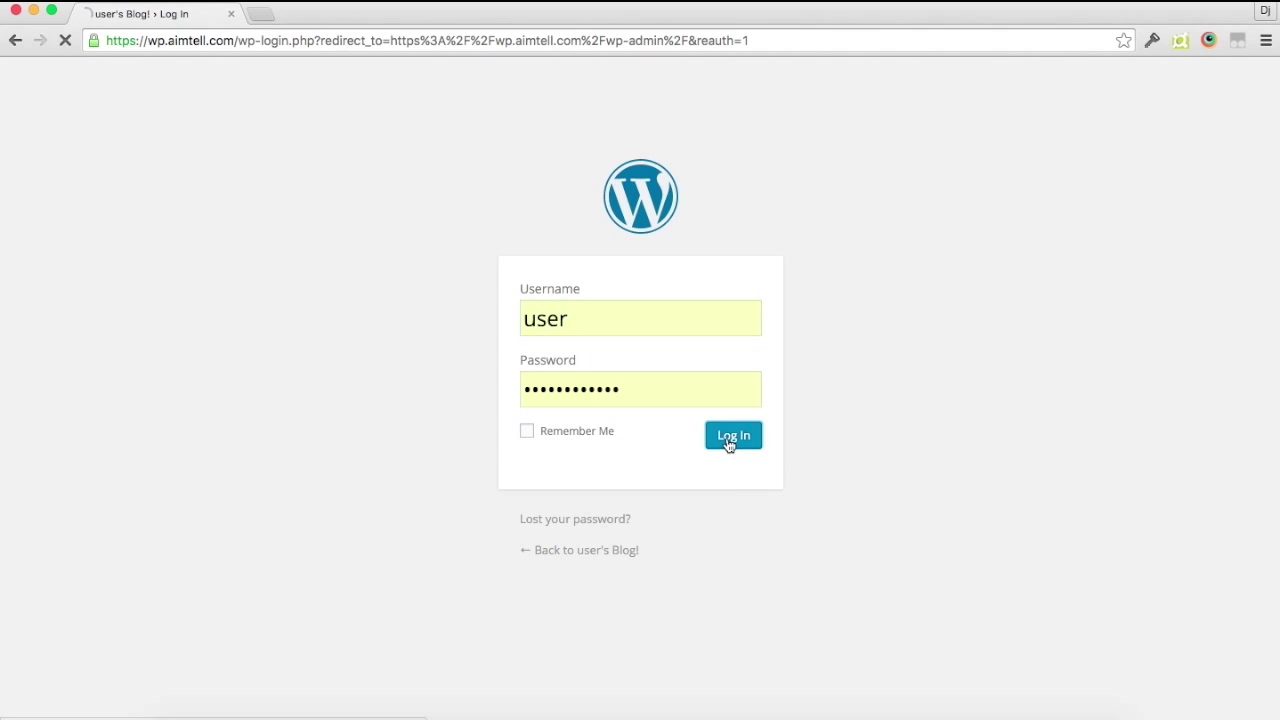
Step: Log in, search the plugin directory for 'aimtell' and install the Aimtell Web Push Notification Installer
click(732, 436)
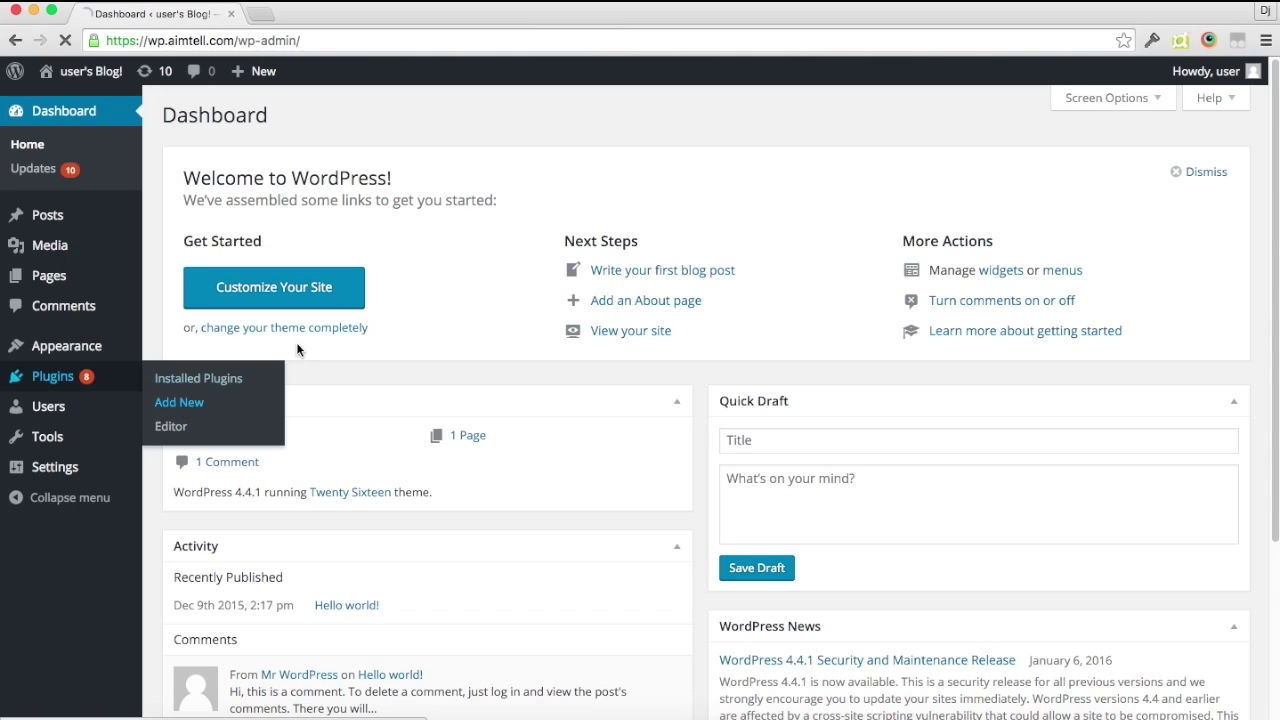
click(180, 402)
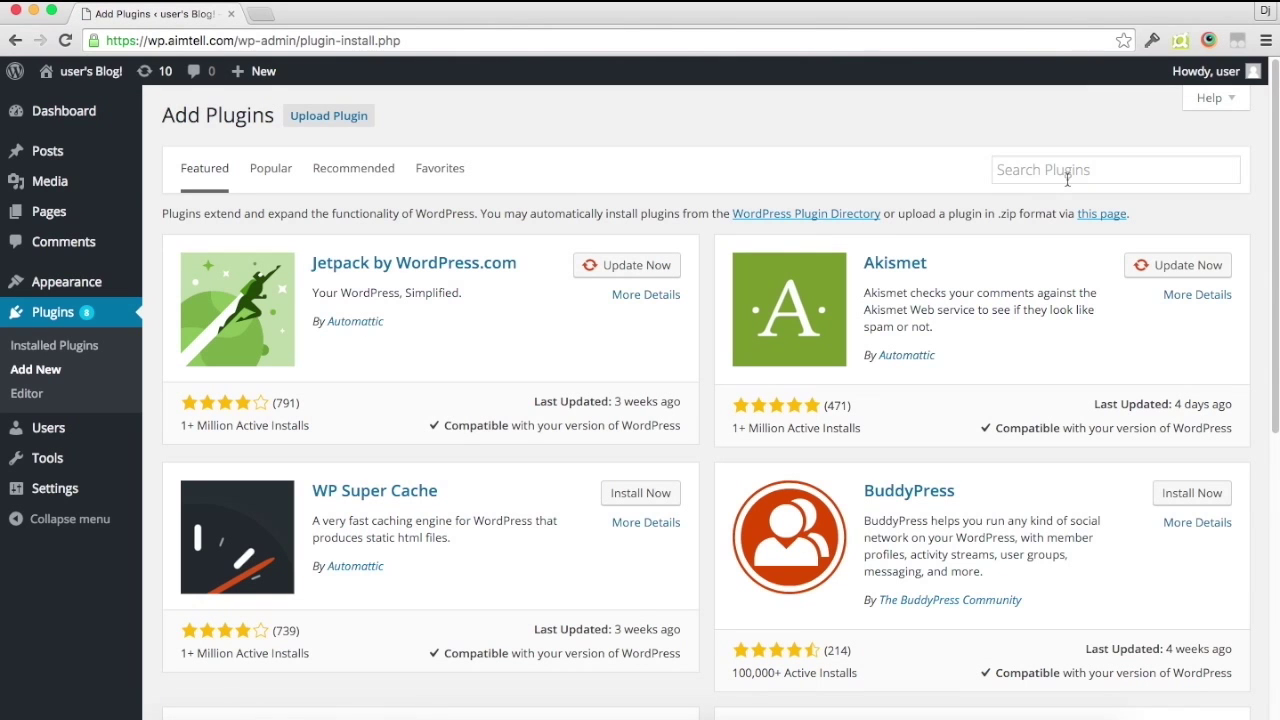
text(aimtell)
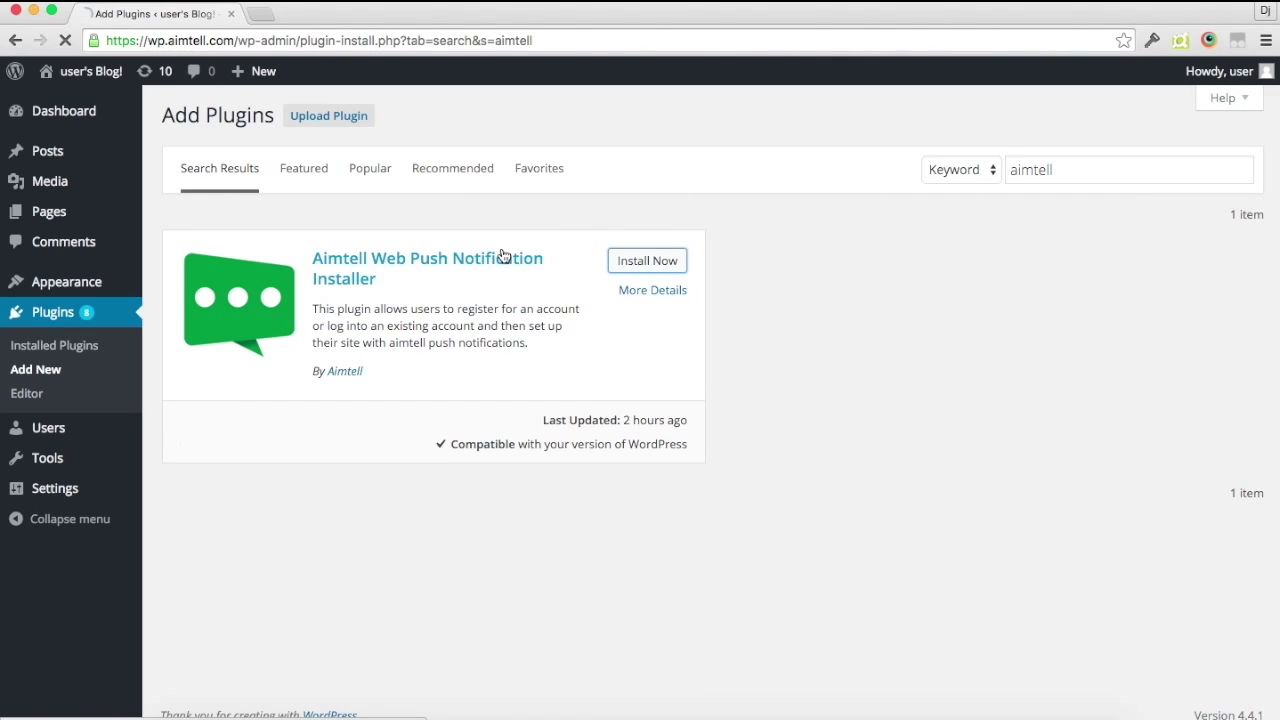
click(648, 260)
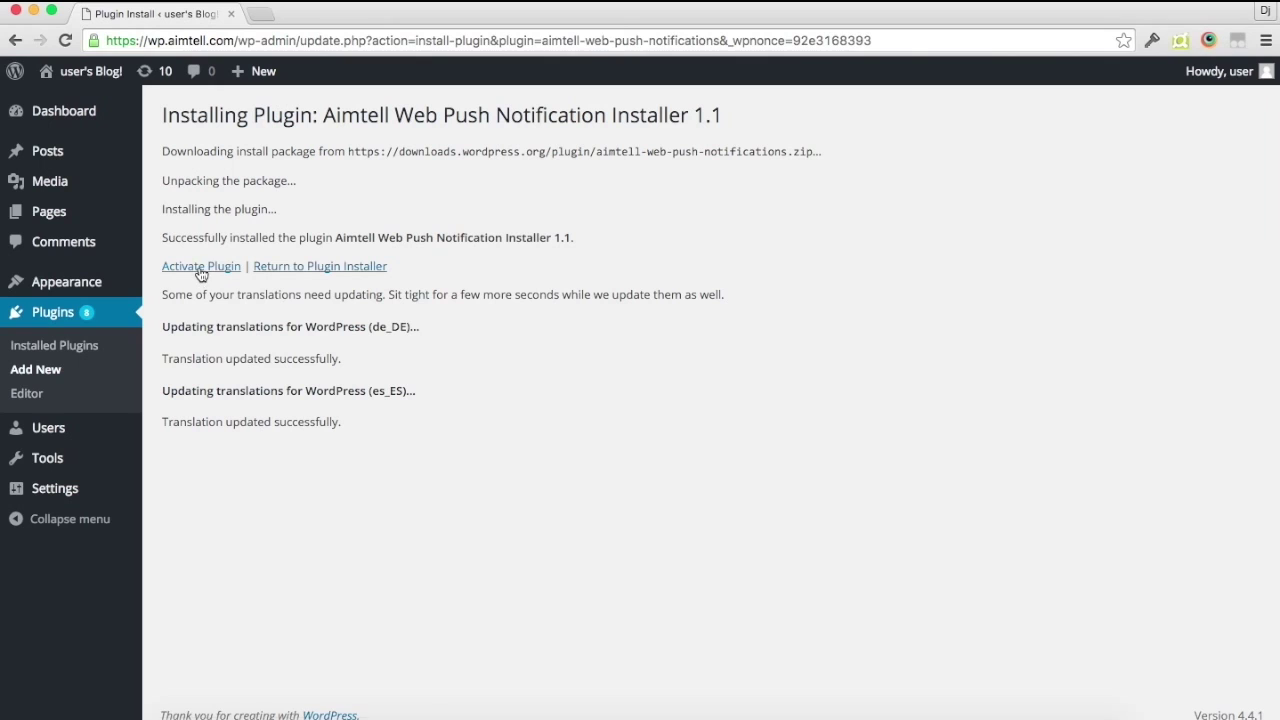
Step: Activate the newly installed Aimtell plugin
click(200, 266)
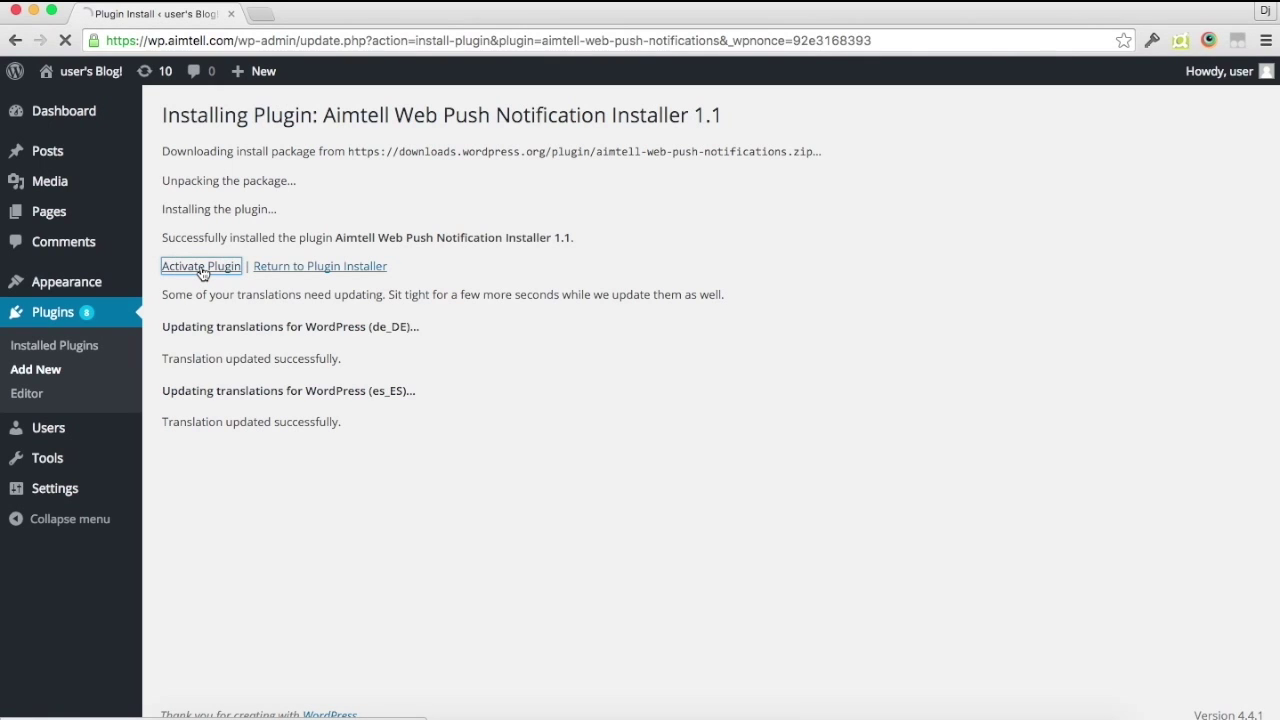
click(200, 264)
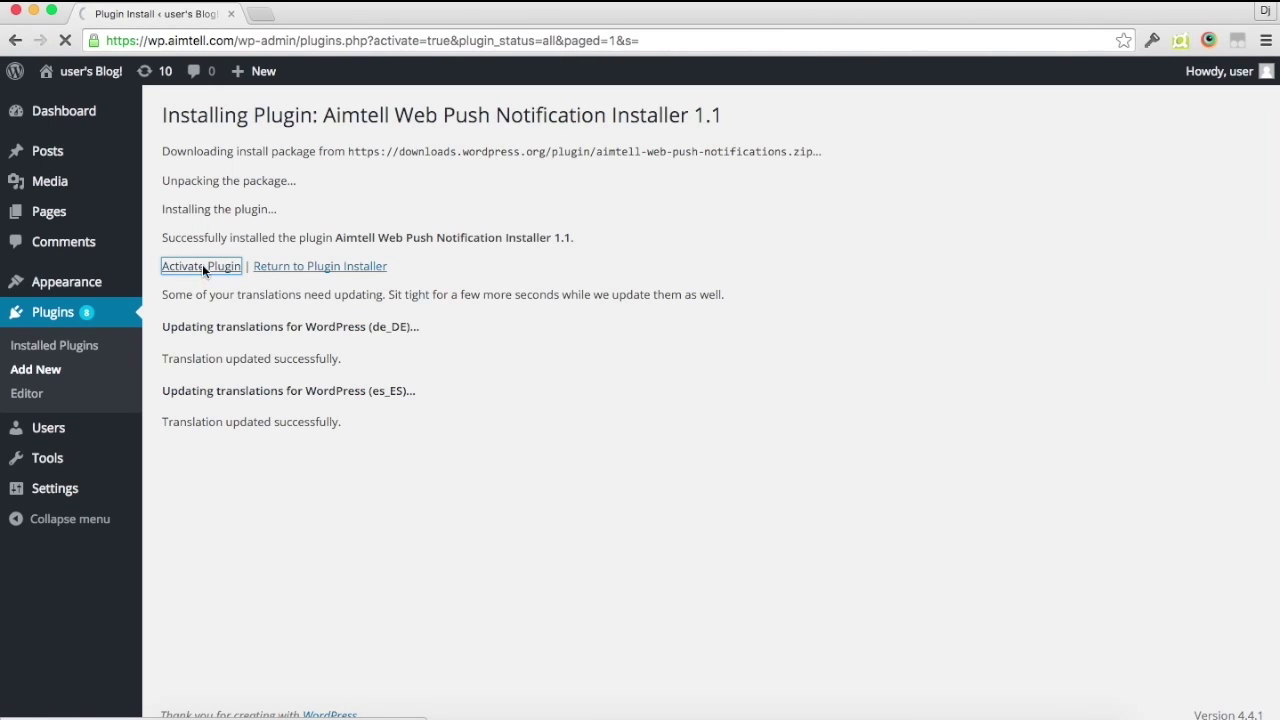
click(200, 264)
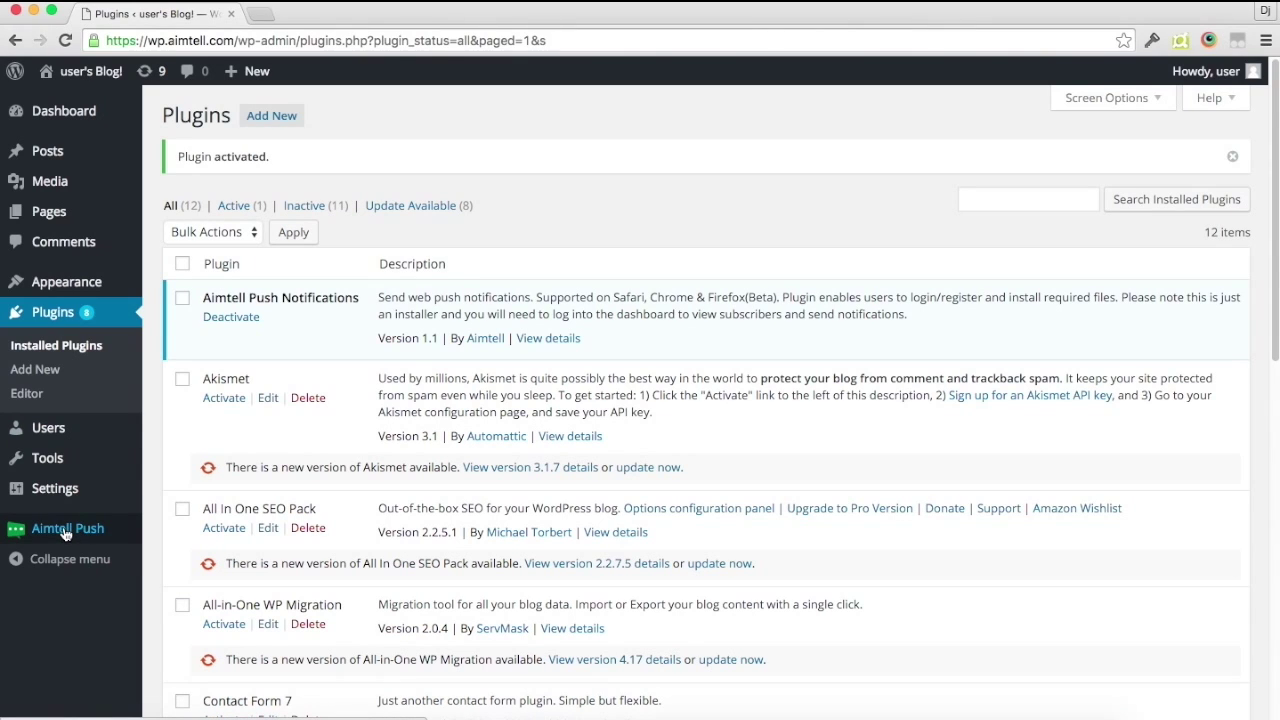
click(68, 528)
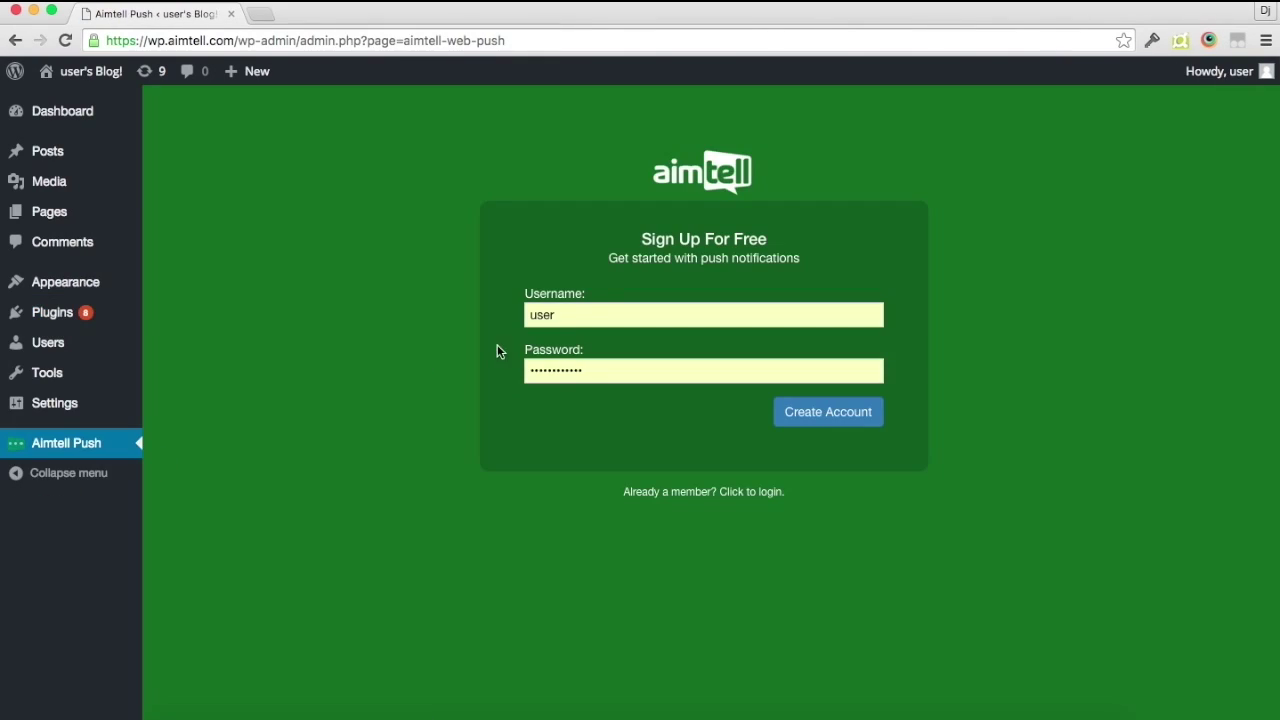
mouse_move(664, 422)
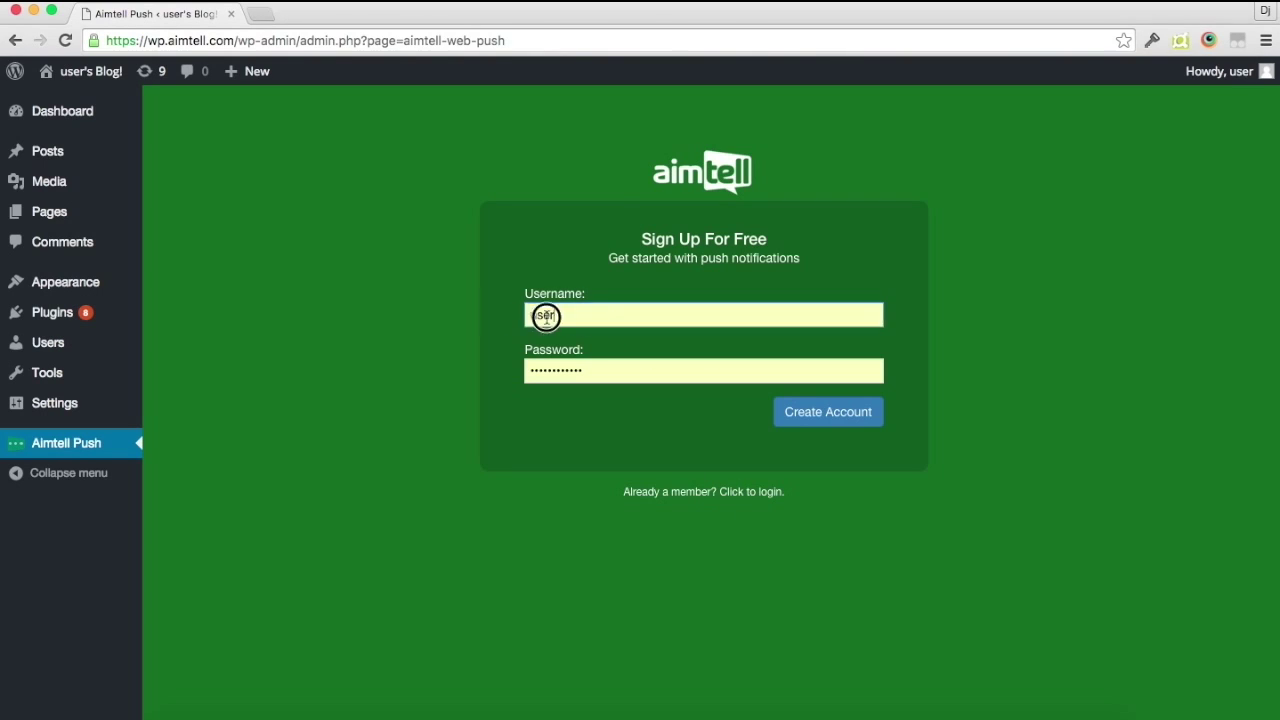
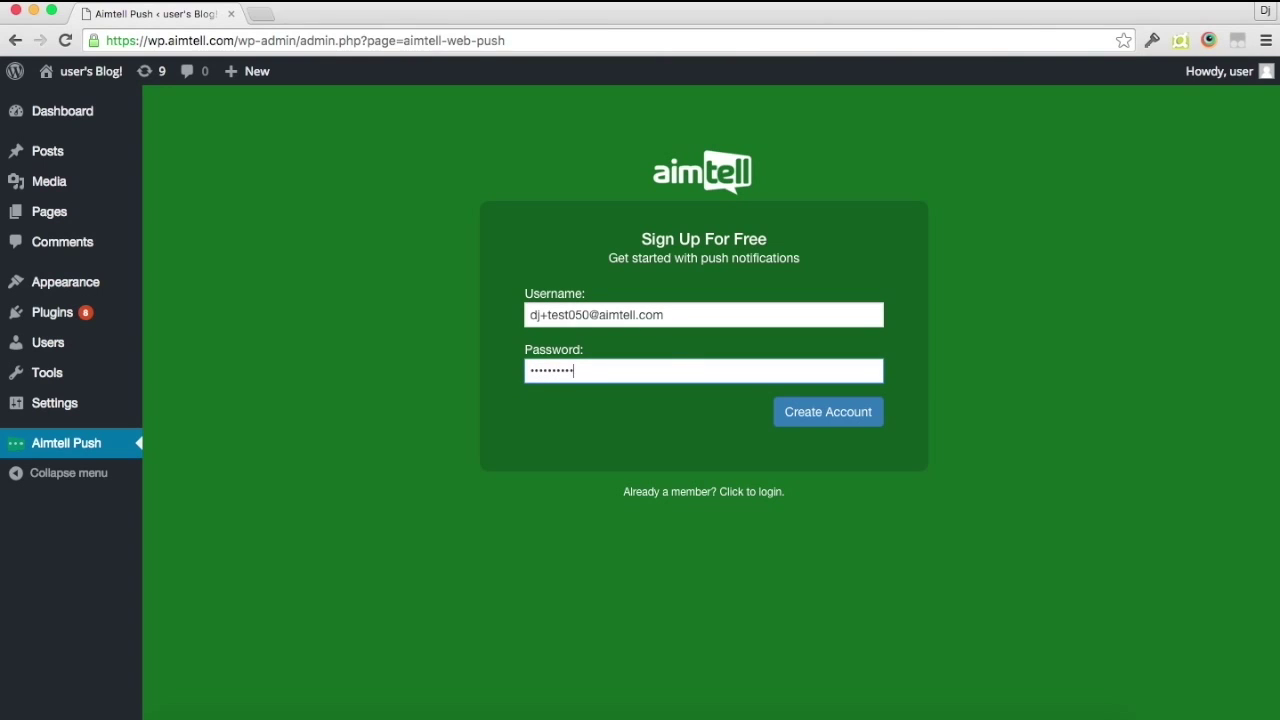
click(828, 412)
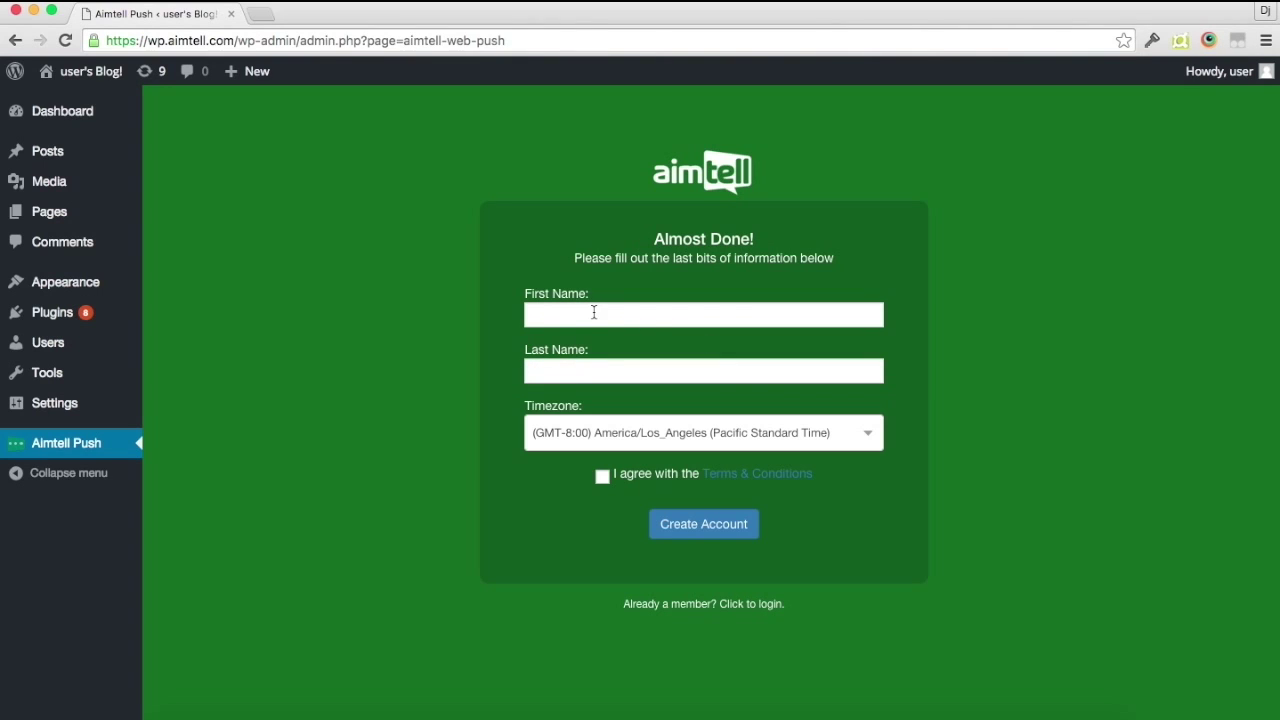
Step: Enter the name details, accept the Terms & Conditions and create the account
text(Swan)
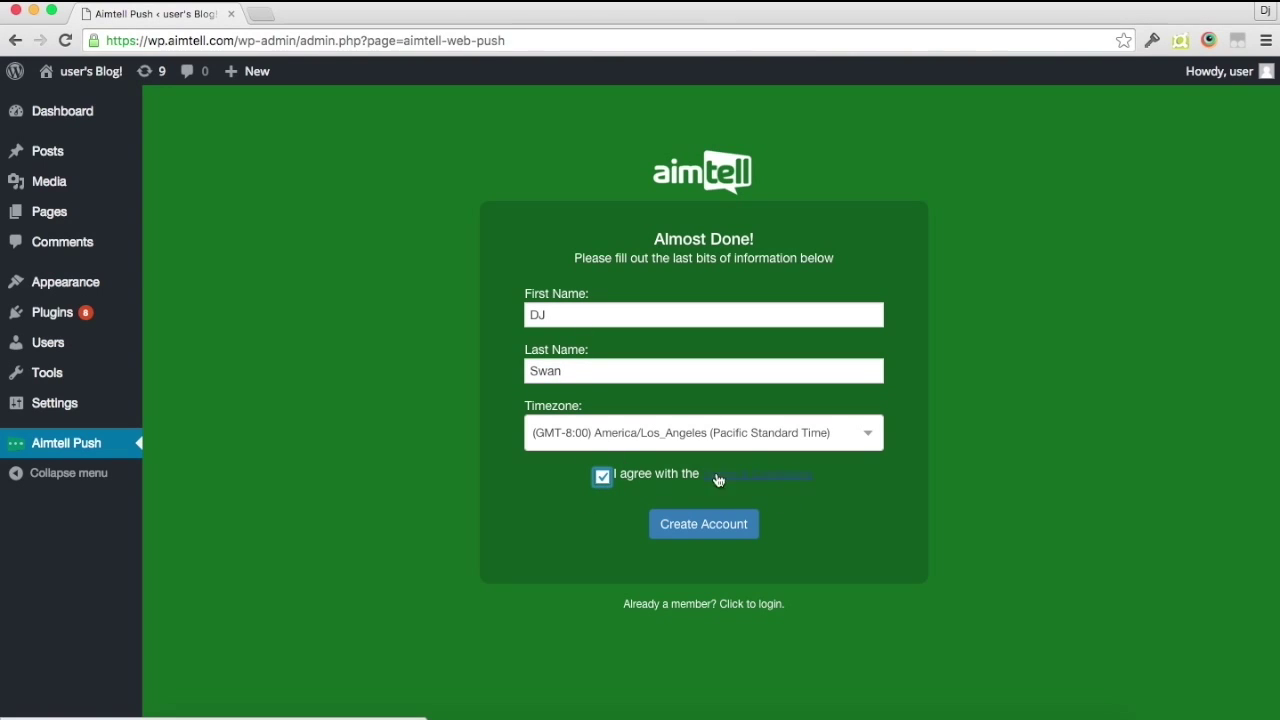
click(704, 524)
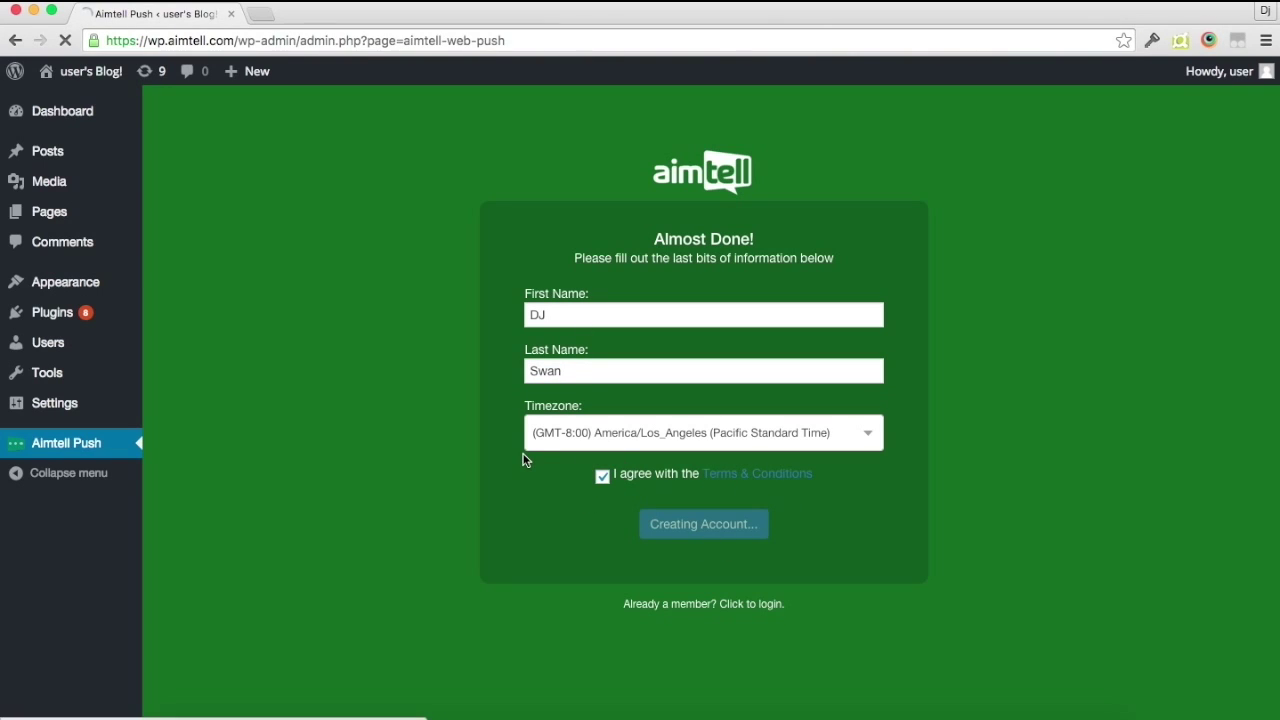
Step: Add a photo as the site icon, name the site 'WP' and submit to complete installation
click(704, 524)
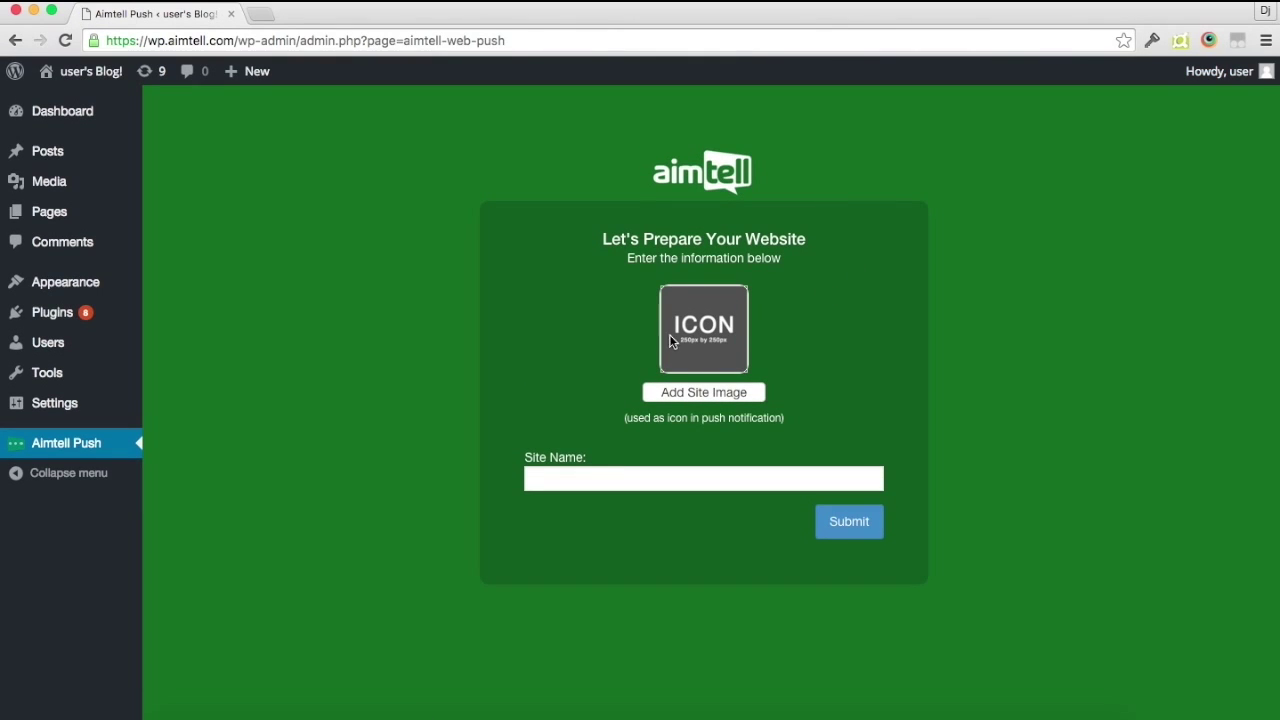
click(704, 392)
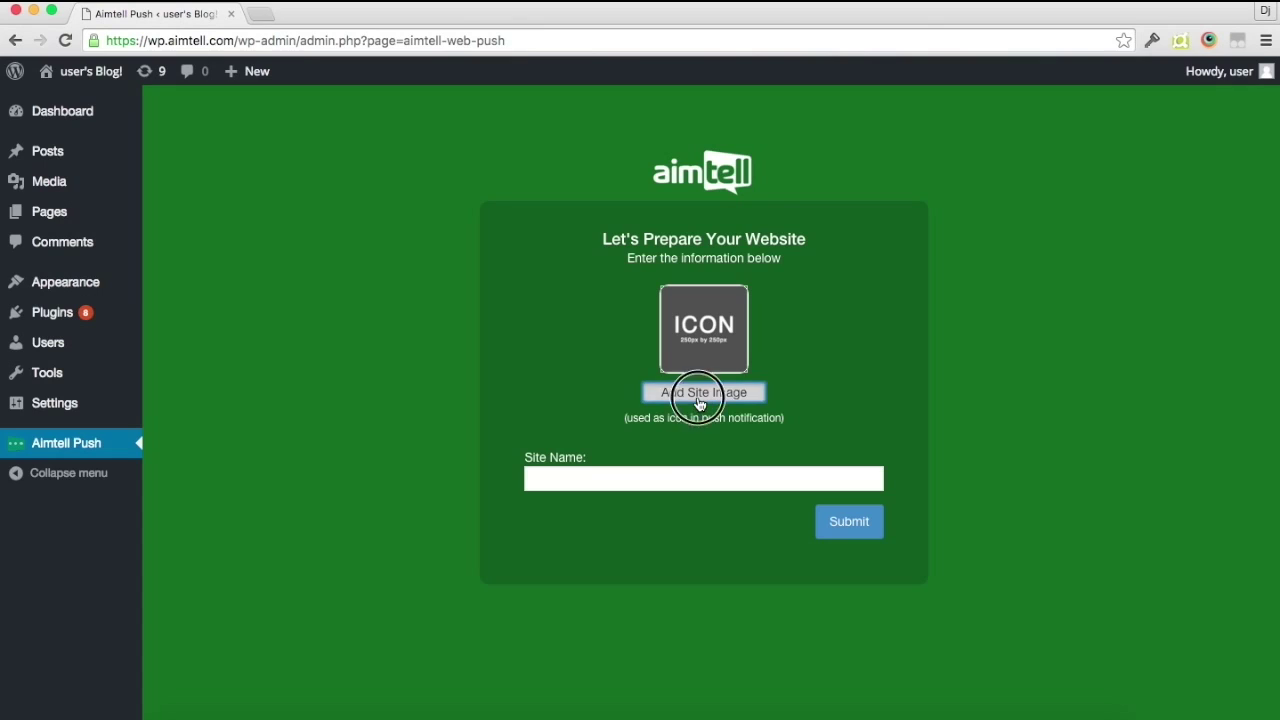
click(704, 392)
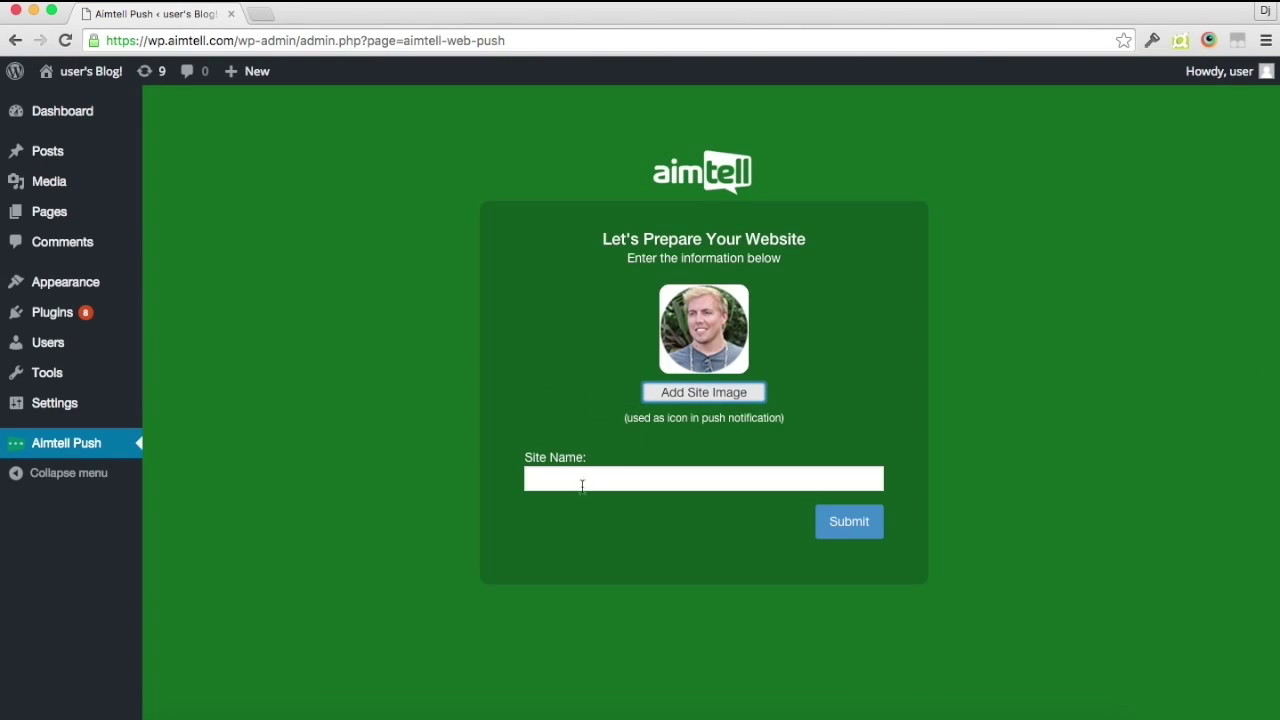
text(WP)
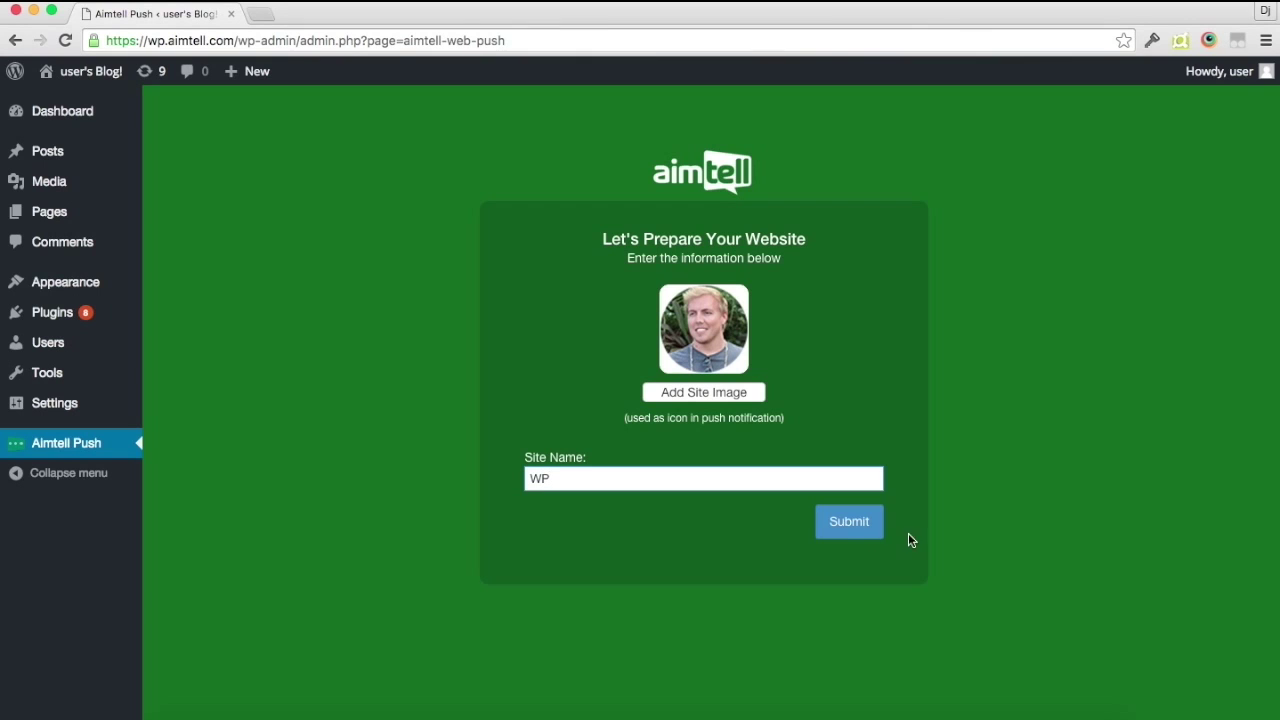
click(848, 520)
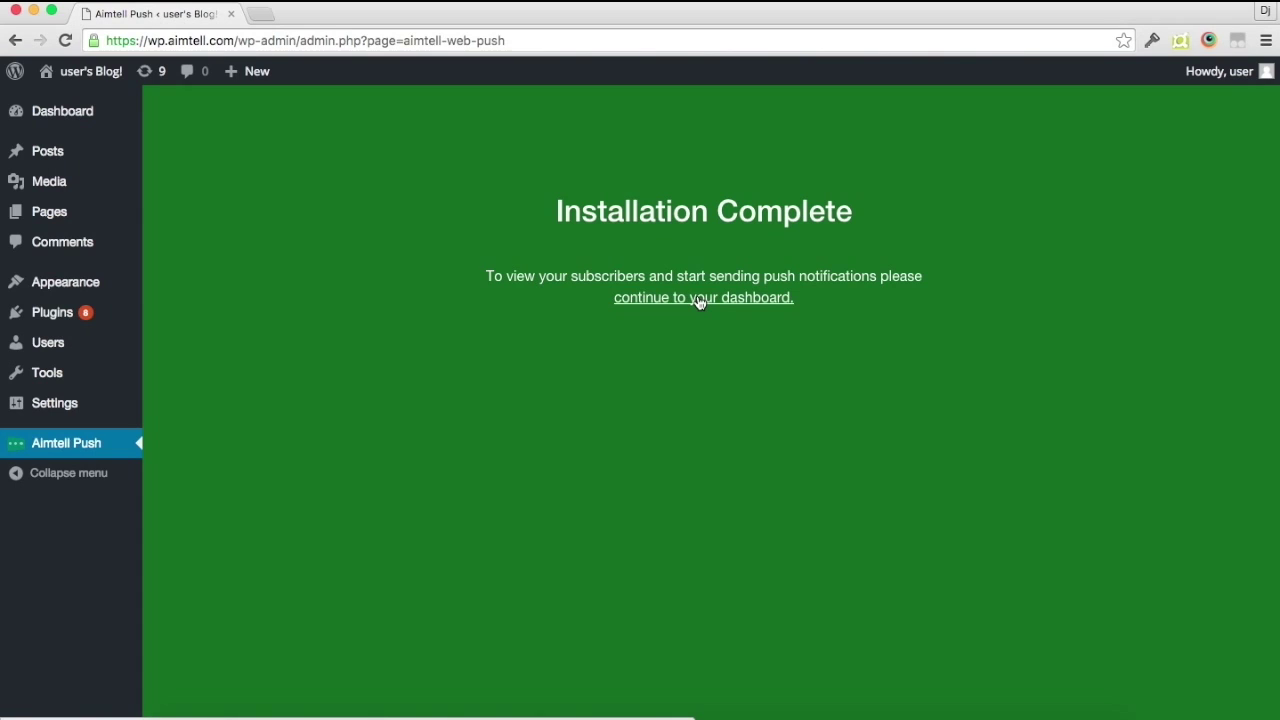
Step: Continue to the Aimtell dashboard, sign in and view the Subscribers list showing two anonymous subscribers
click(704, 296)
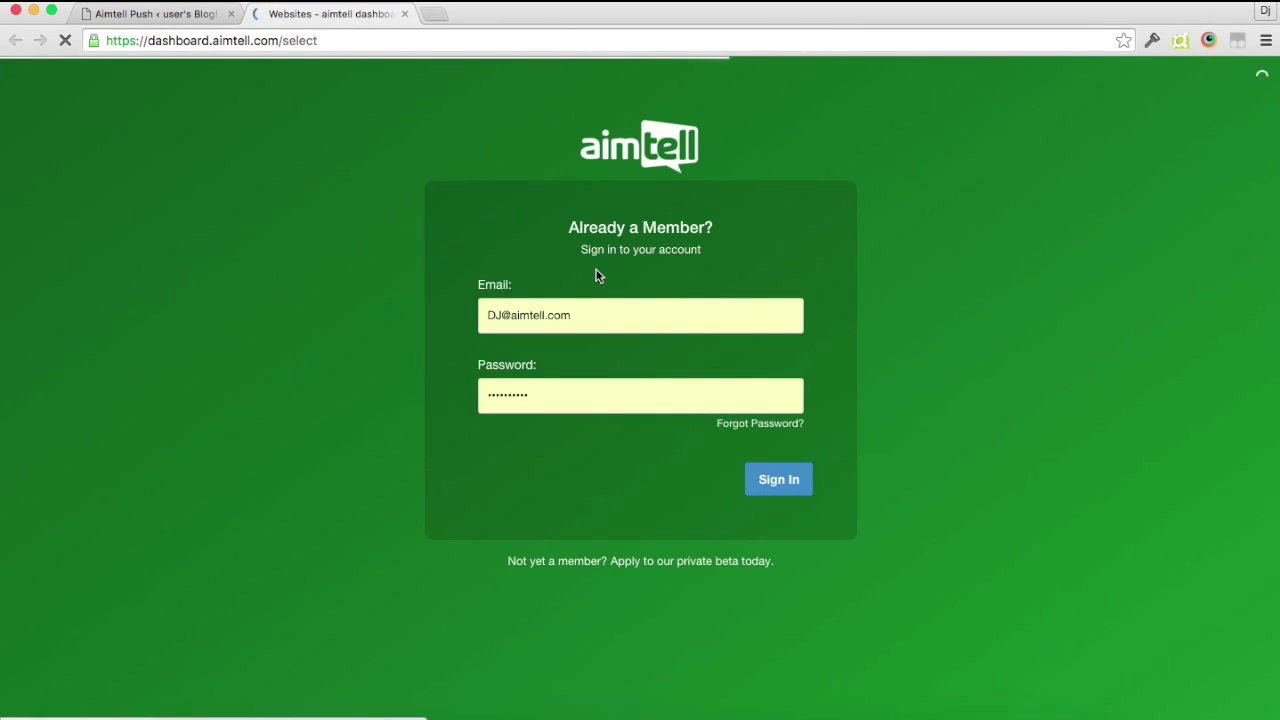
click(778, 480)
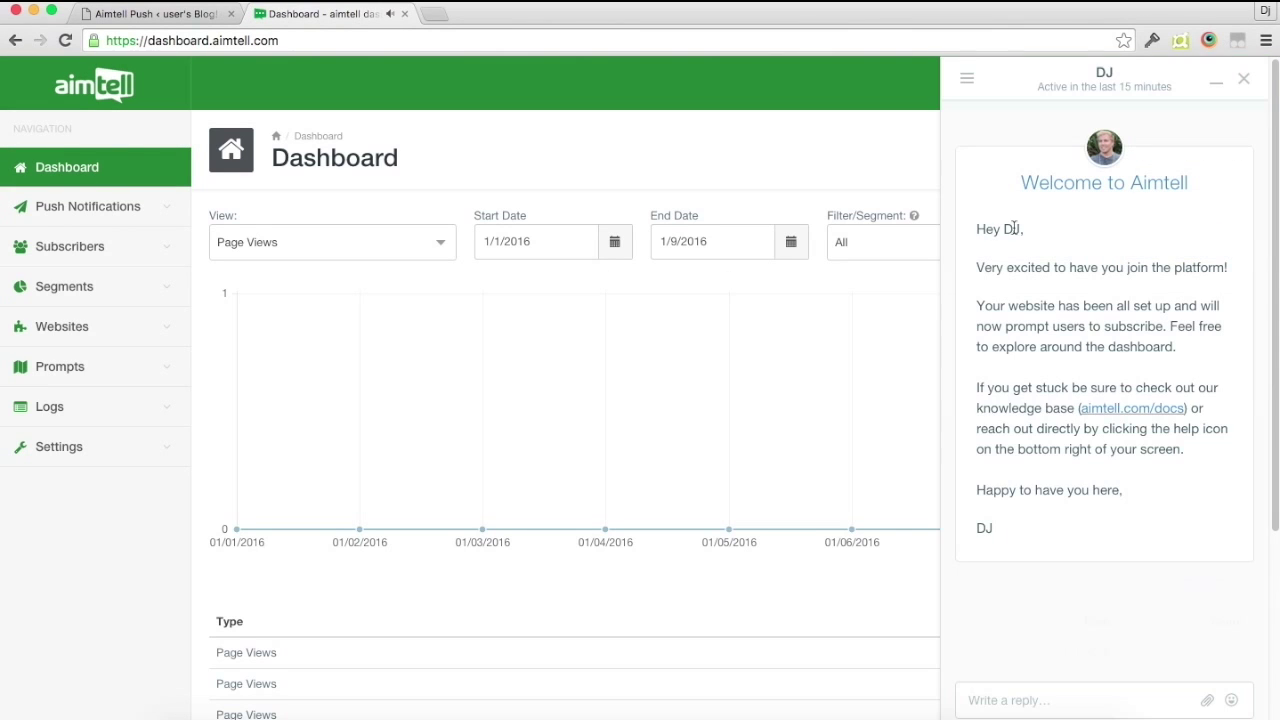
click(432, 14)
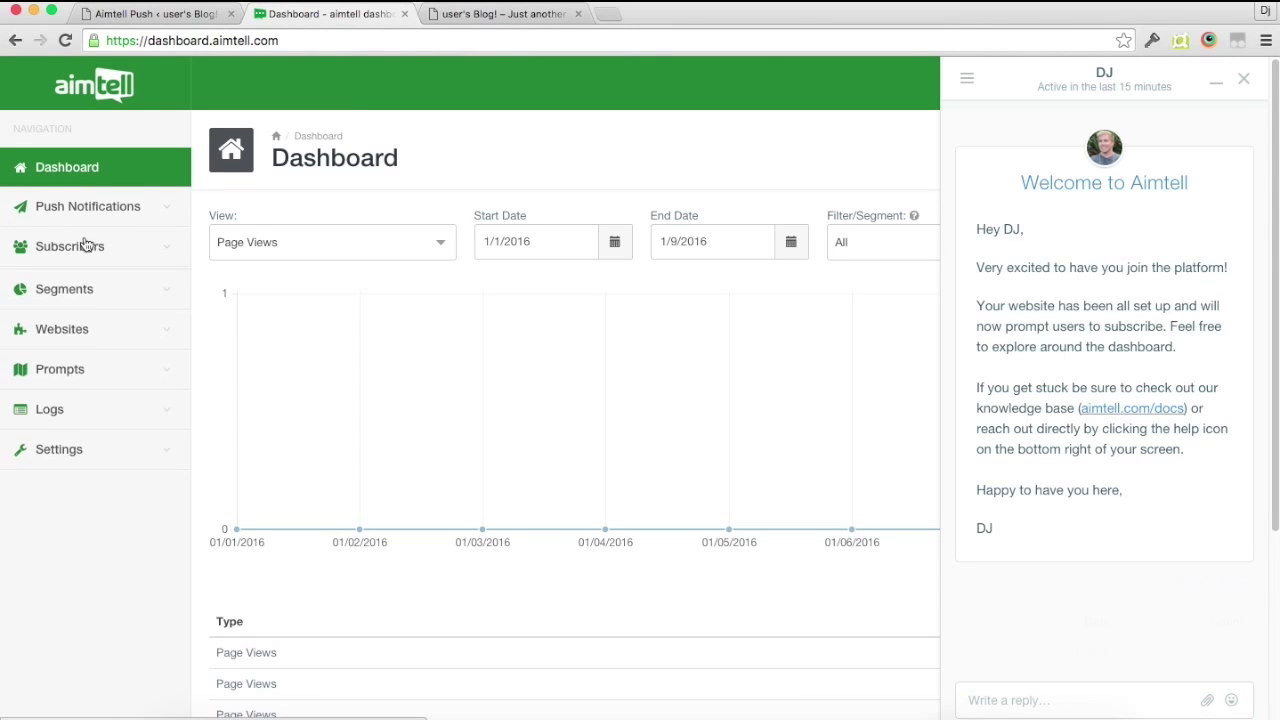
click(70, 246)
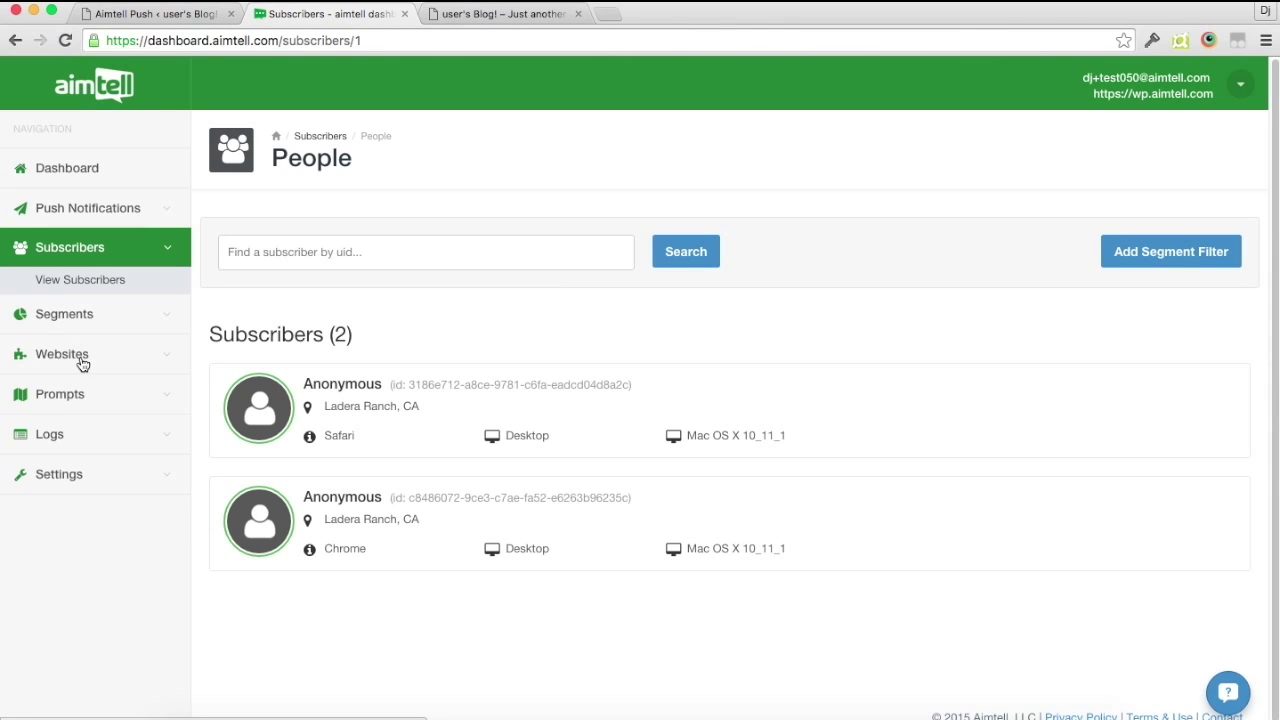
Step: List the registered websites and edit the WP site, viewing its user management with DJ Swan as owner
click(64, 354)
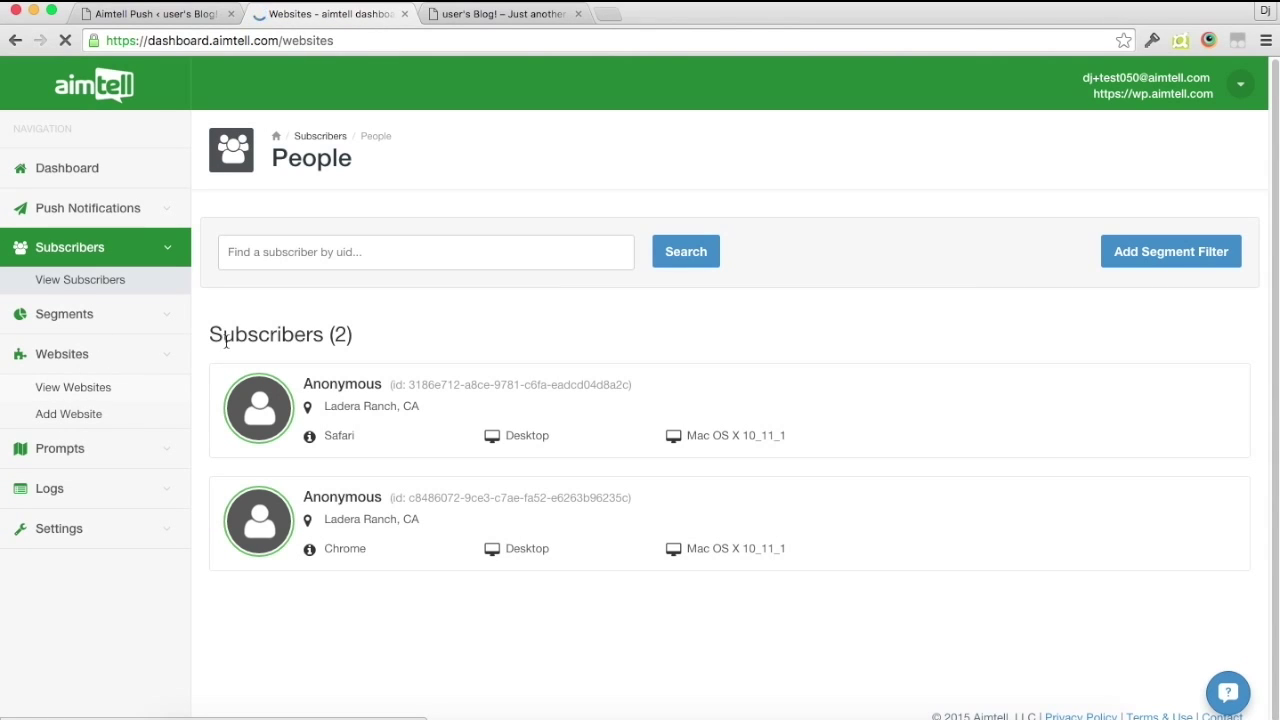
click(72, 360)
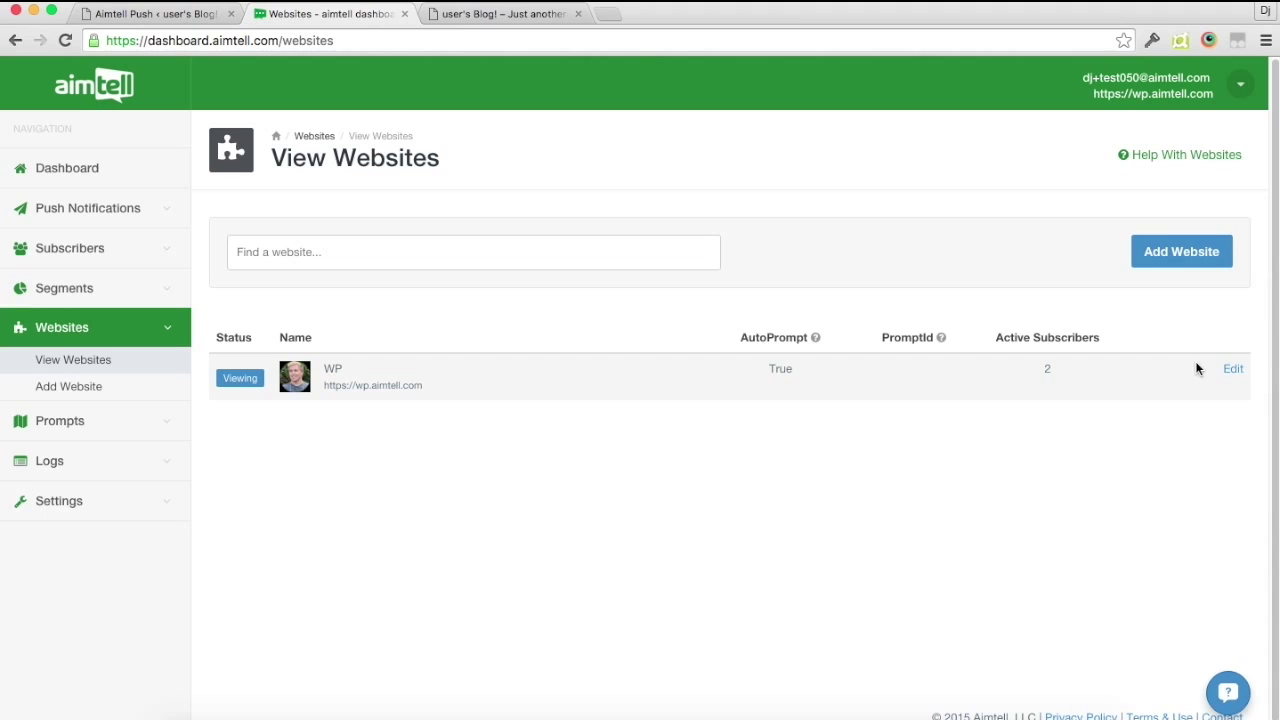
click(1232, 368)
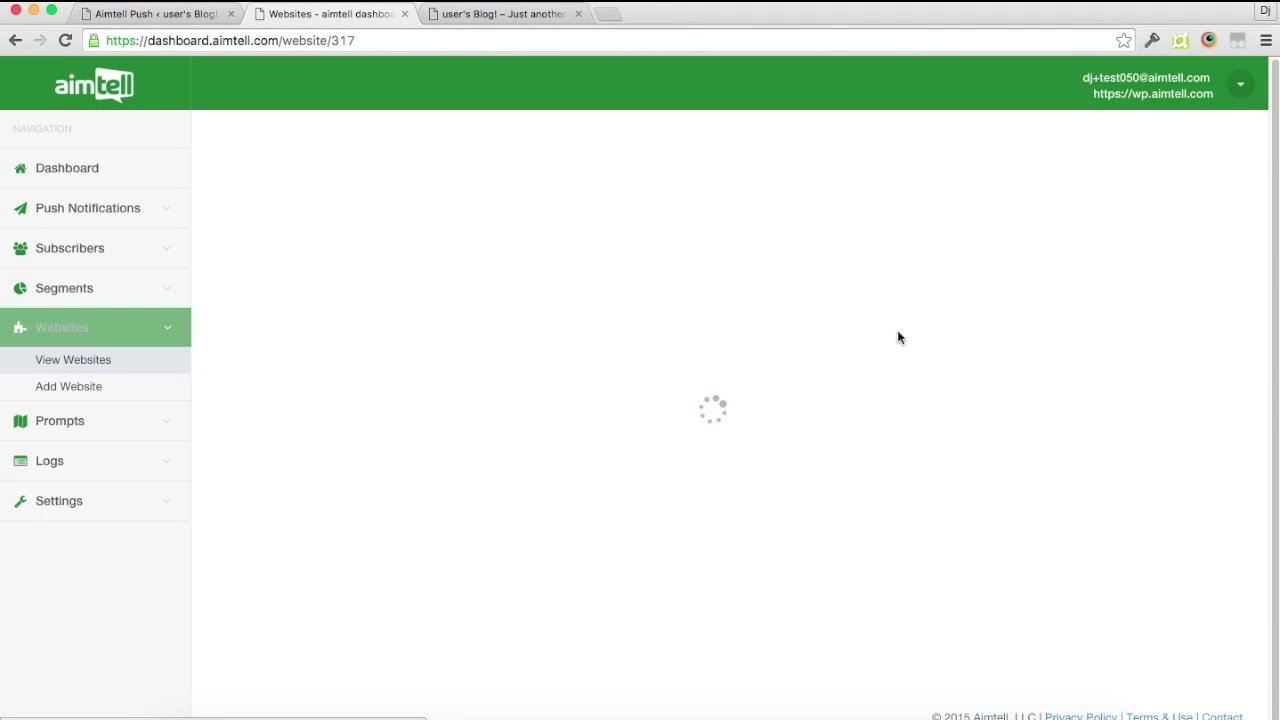
click(564, 228)
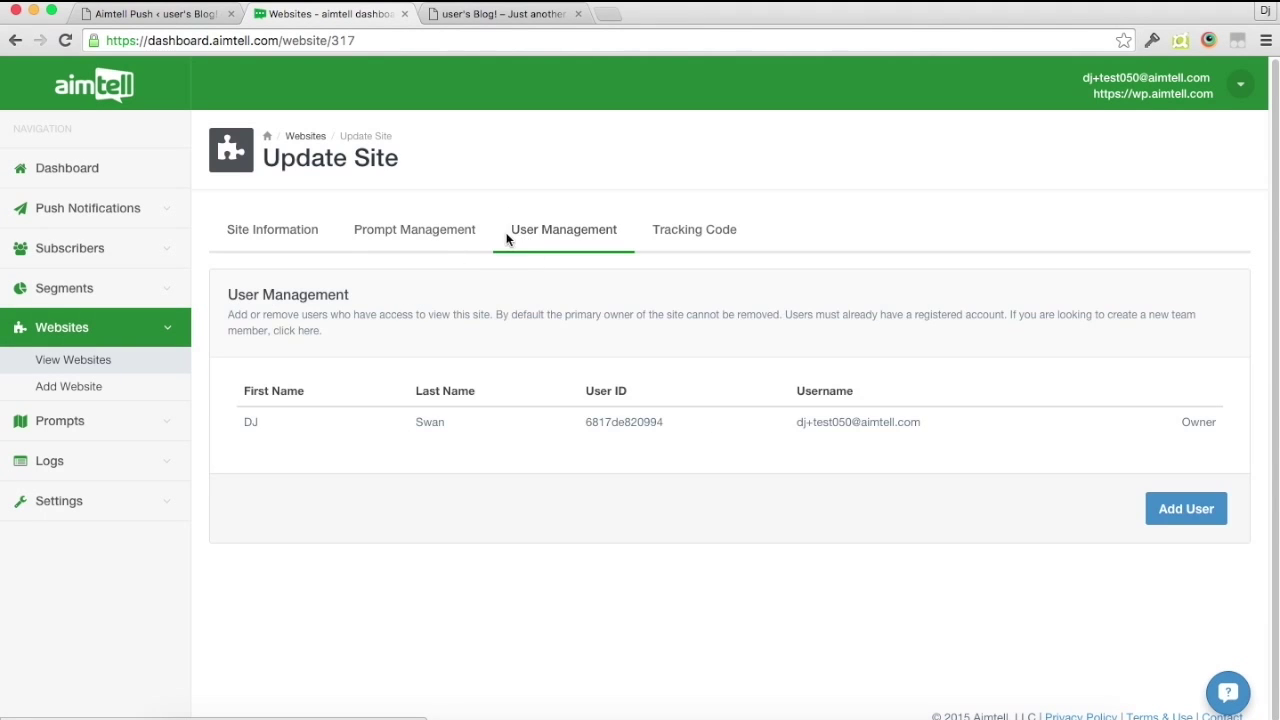
Step: Edit the default prompt condition in Prompt Management and save Auto Prompt as False
click(412, 228)
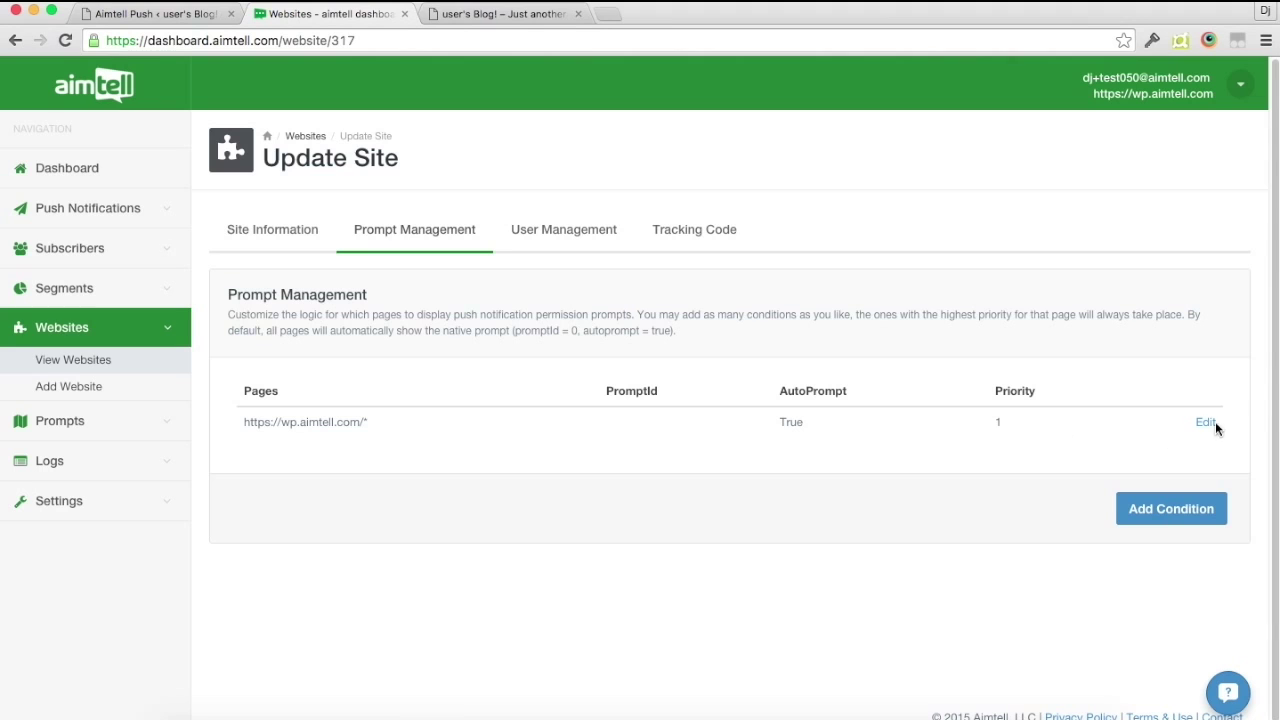
click(1206, 420)
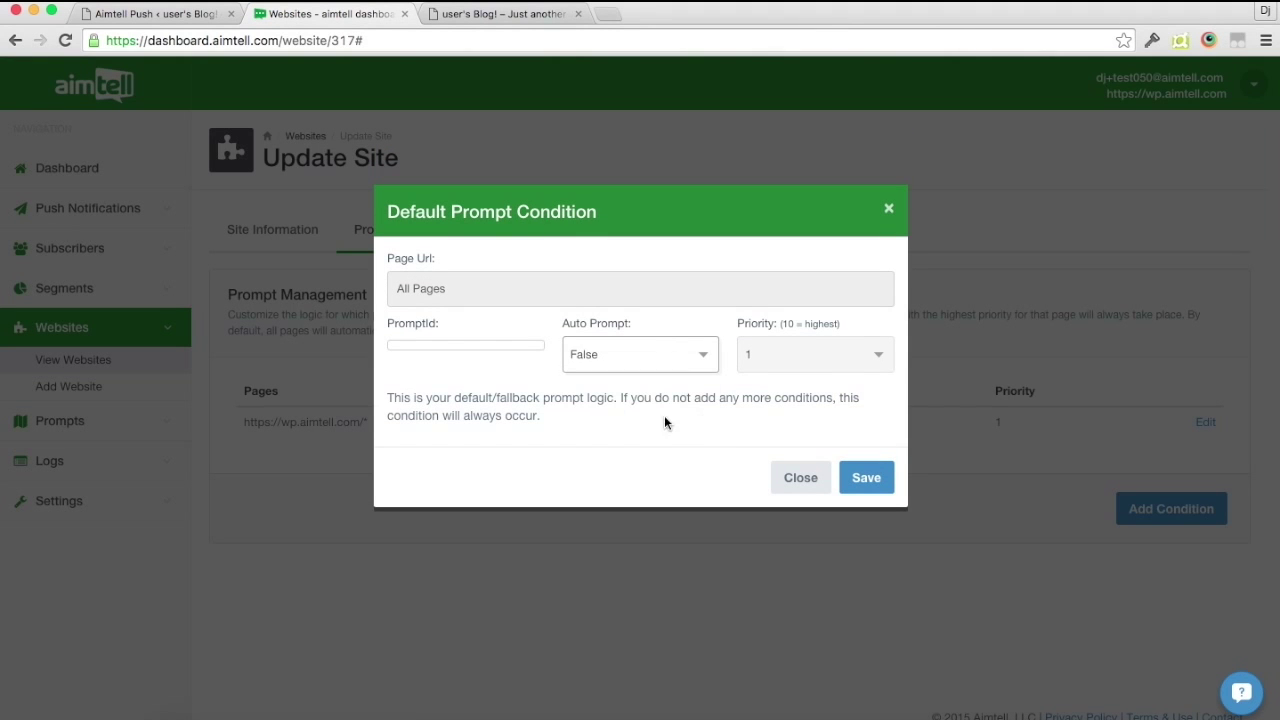
click(800, 476)
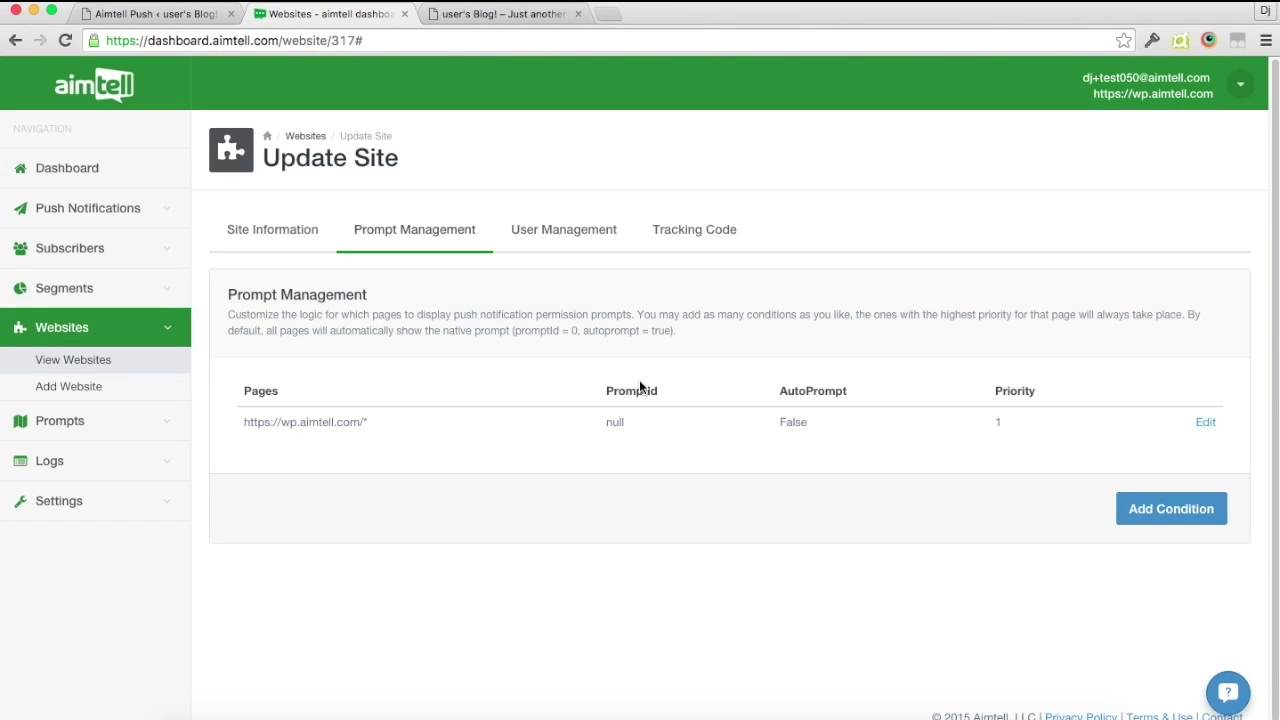